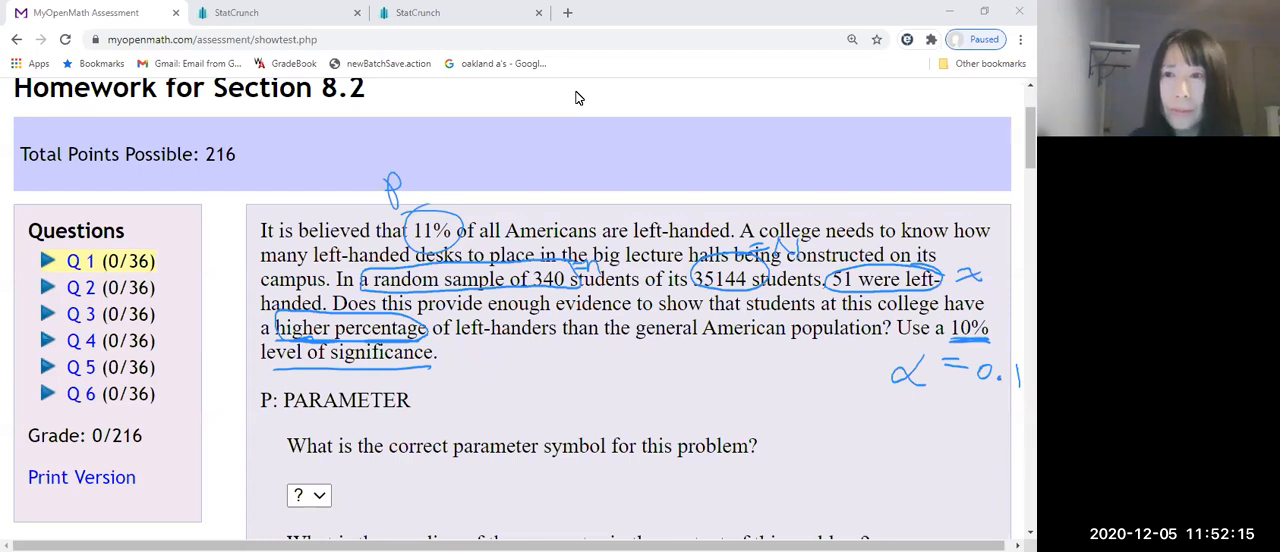
mouse_move(684, 99)
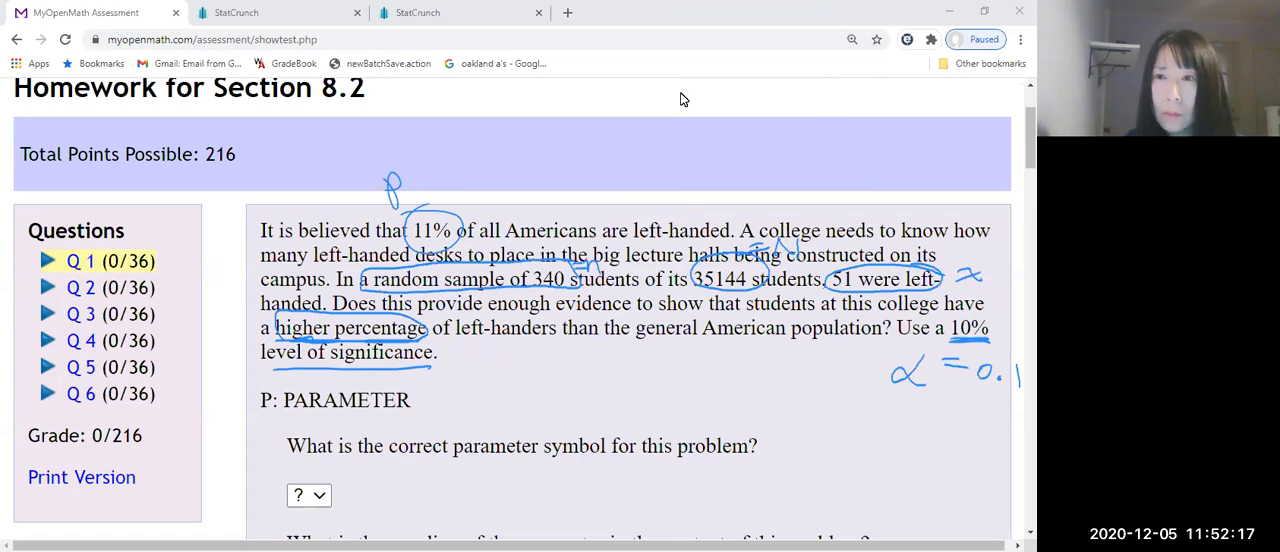
mouse_move(672, 110)
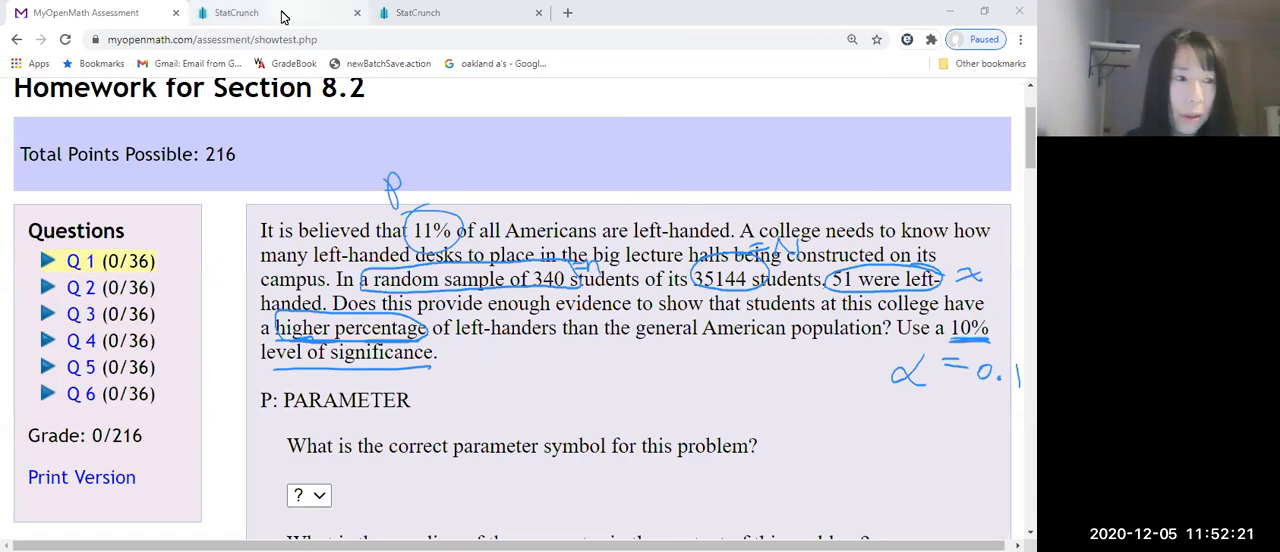
mouse_move(270, 12)
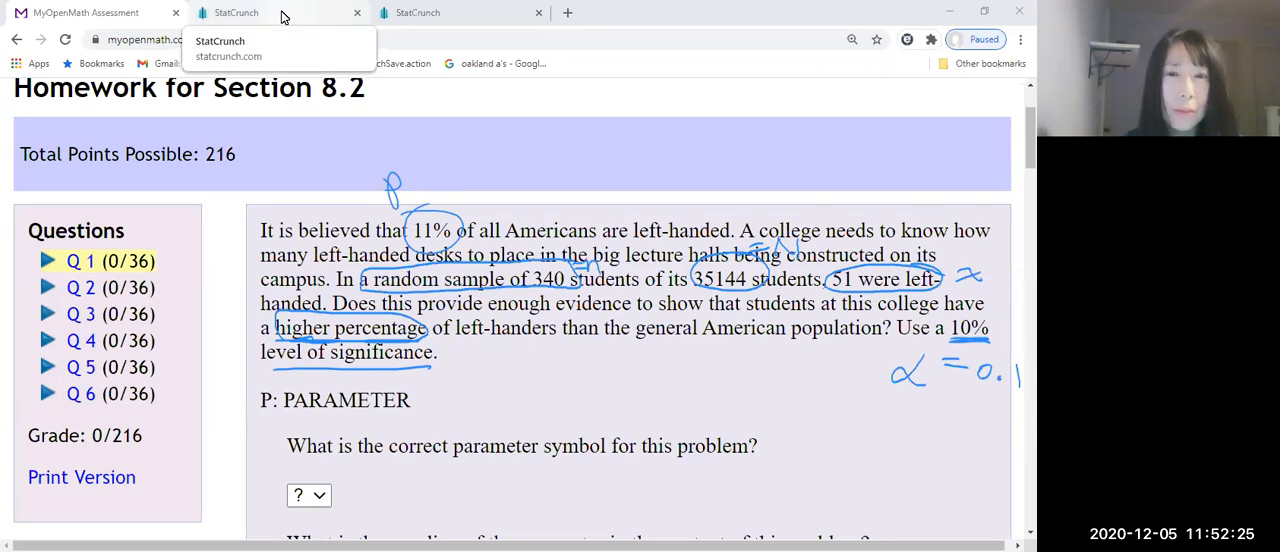
Switch from the MyOpenMath left-handedness problem to the StatCrunch tab
click(260, 12)
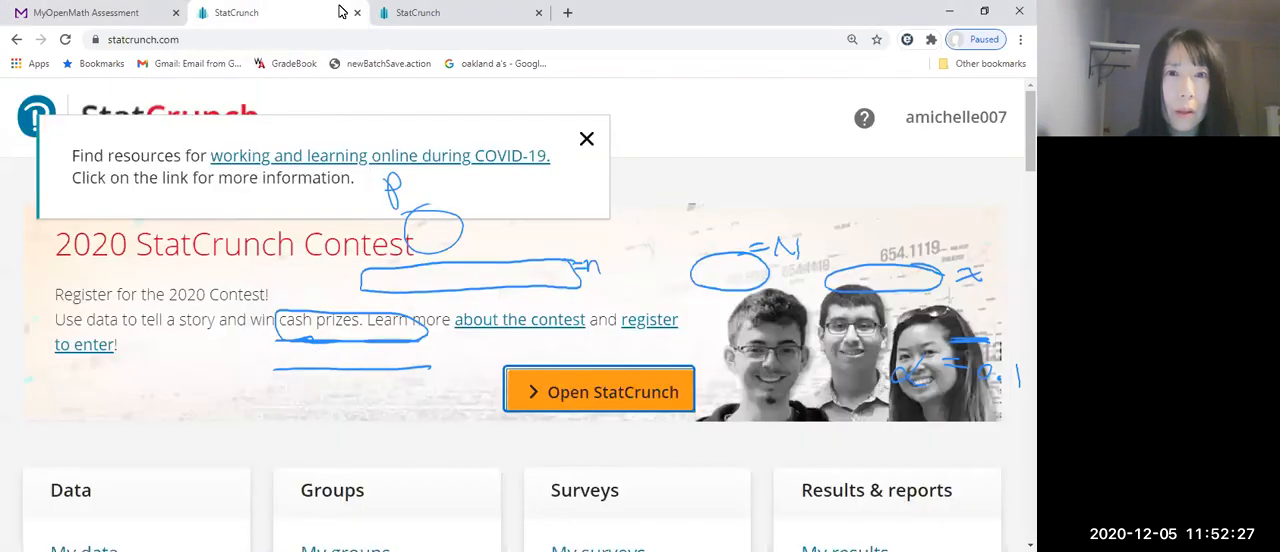
Bring up the blank StatCrunch data sheet and show the Stat procedures menu
click(598, 391)
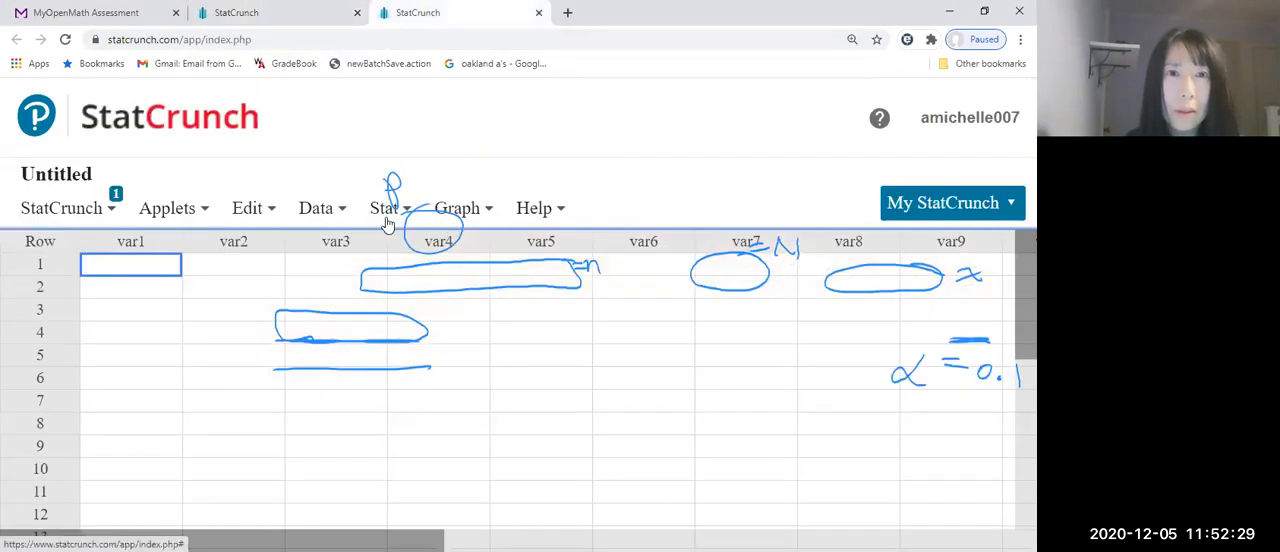
click(388, 208)
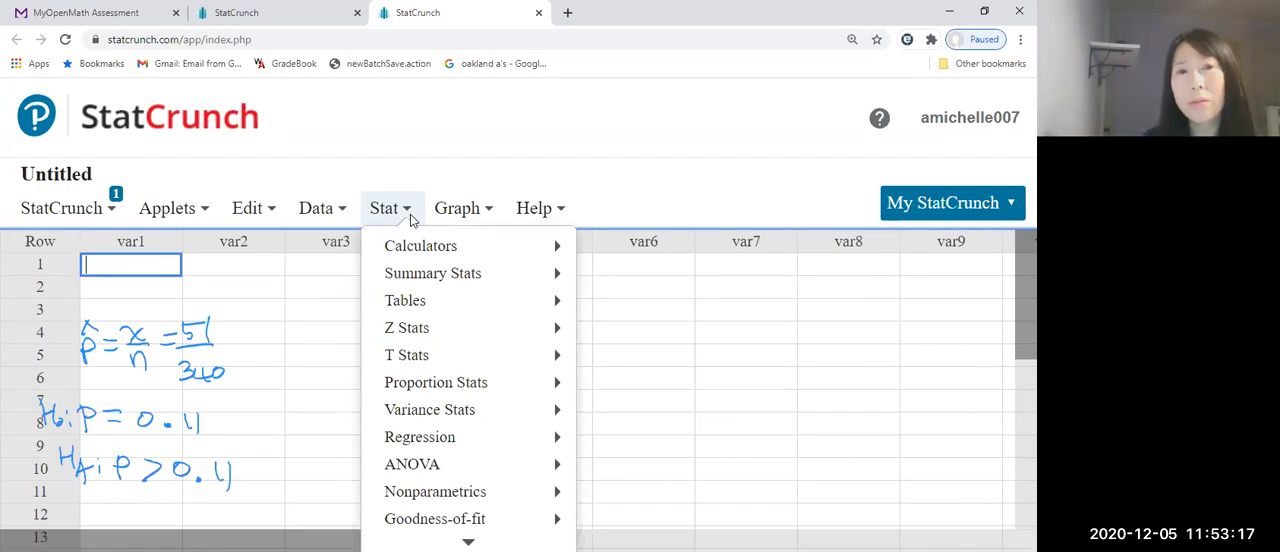
mouse_move(444, 393)
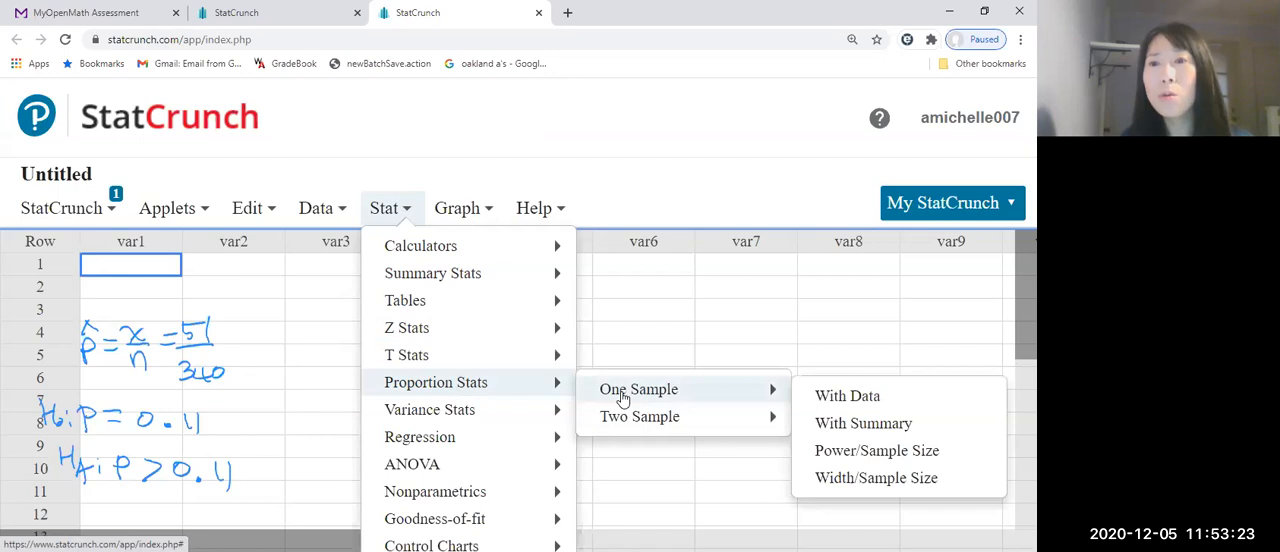
mouse_move(863, 423)
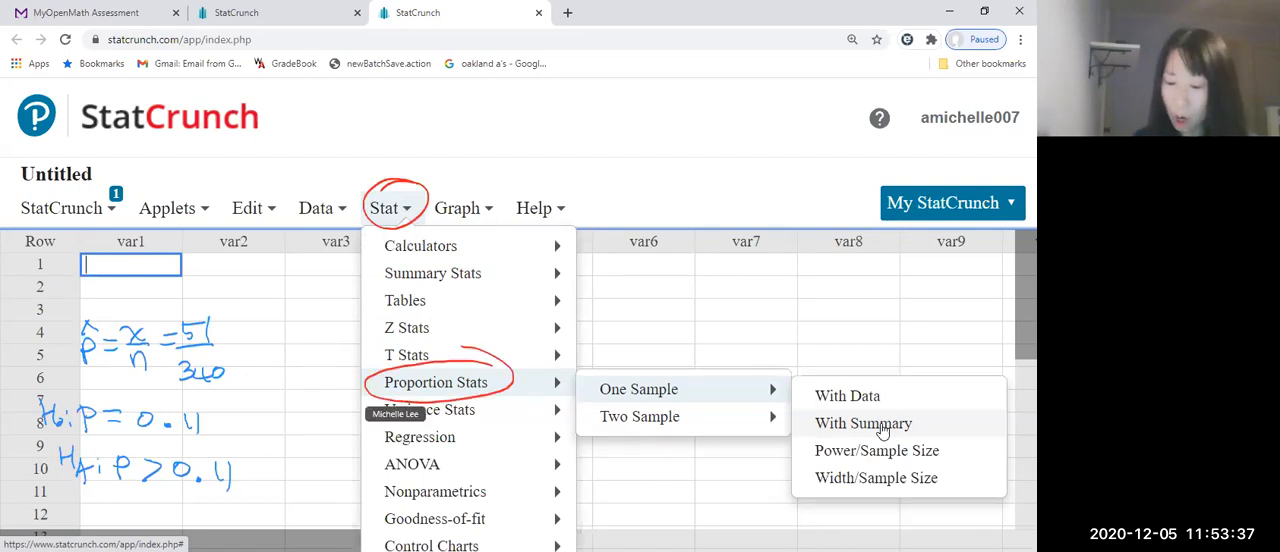
mouse_move(638, 389)
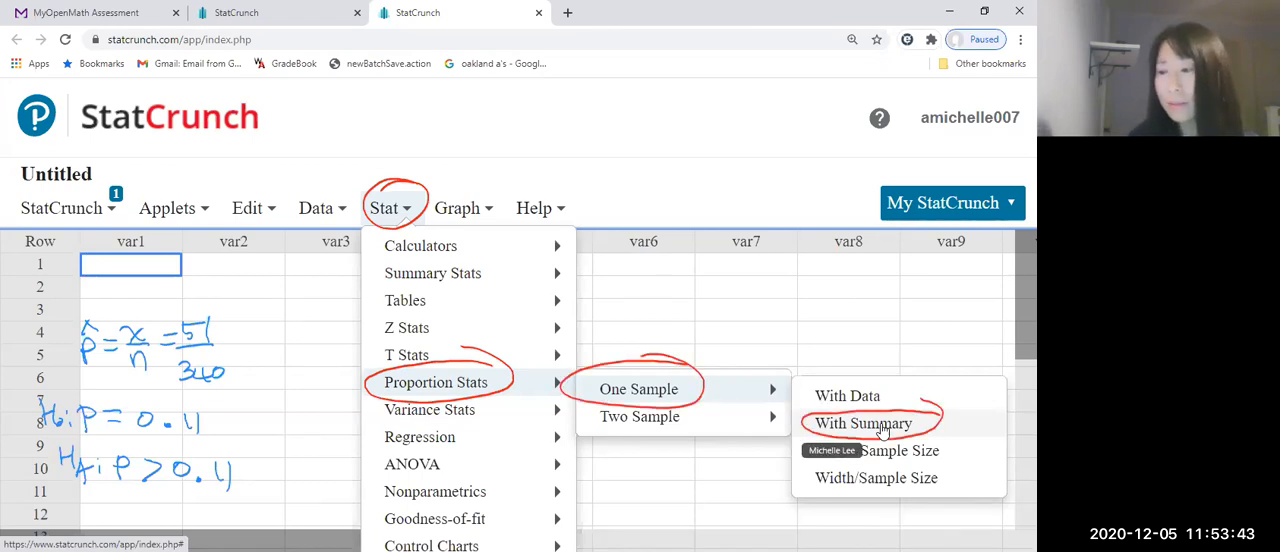
Choose Proportion Stats > One Sample > With Summary from the Stat menu
click(864, 423)
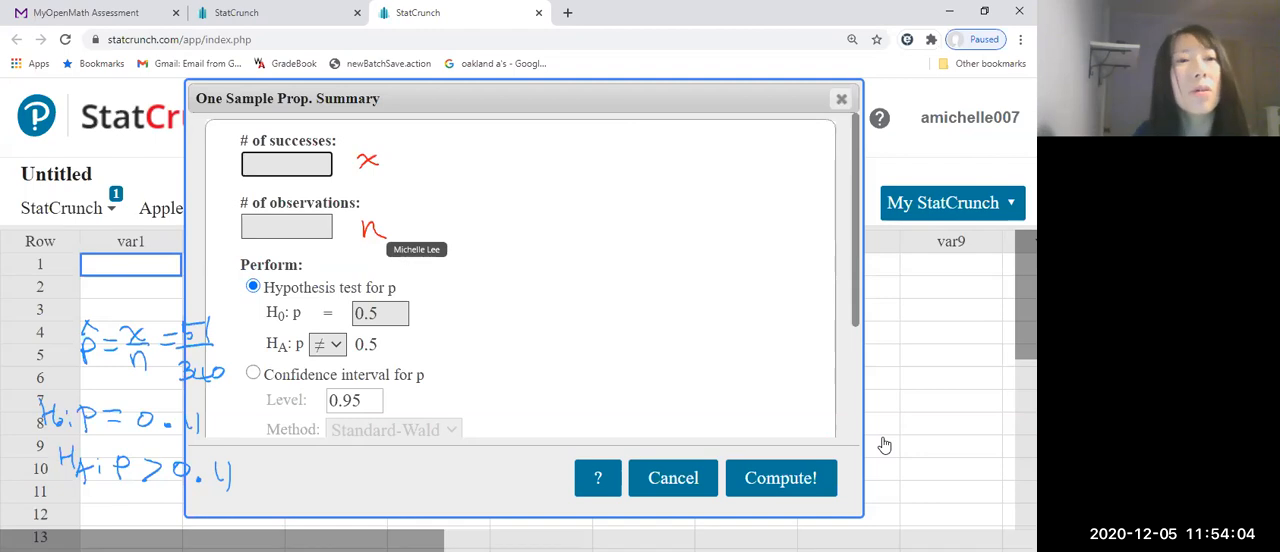
mouse_move(247, 140)
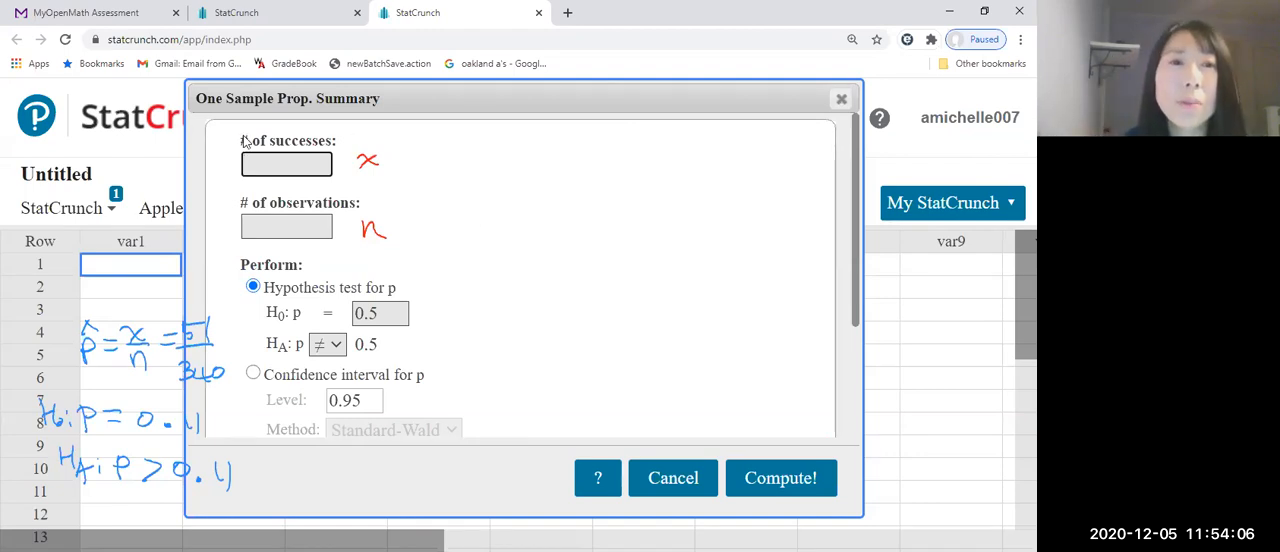
Enter 51 successes, 340 observations, null p = 0.11 and a greater-than alternative
click(287, 164)
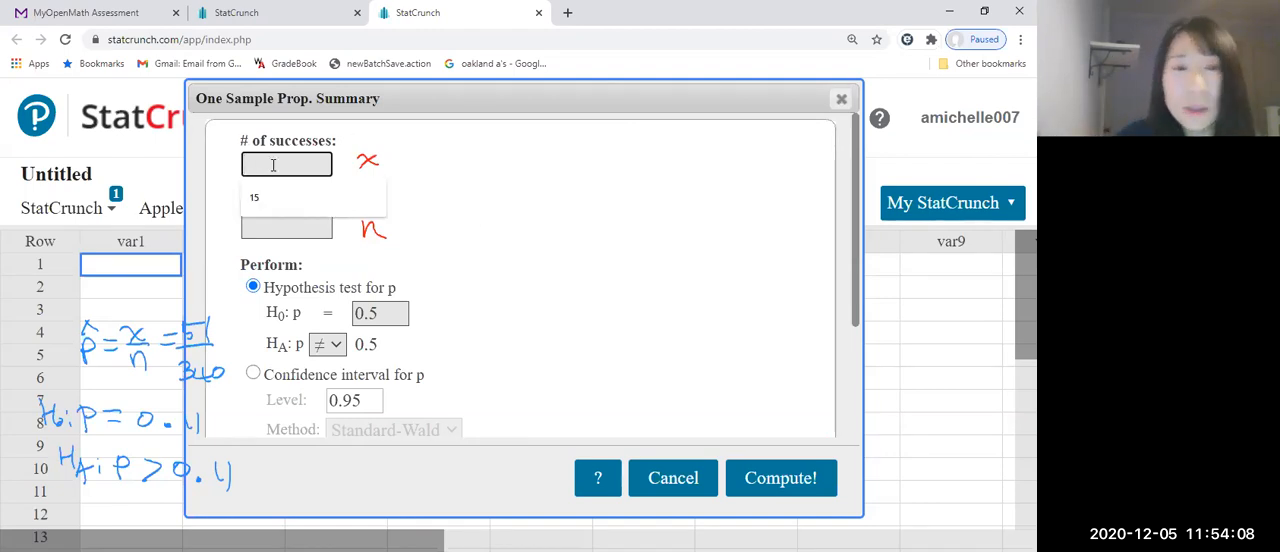
text(51)
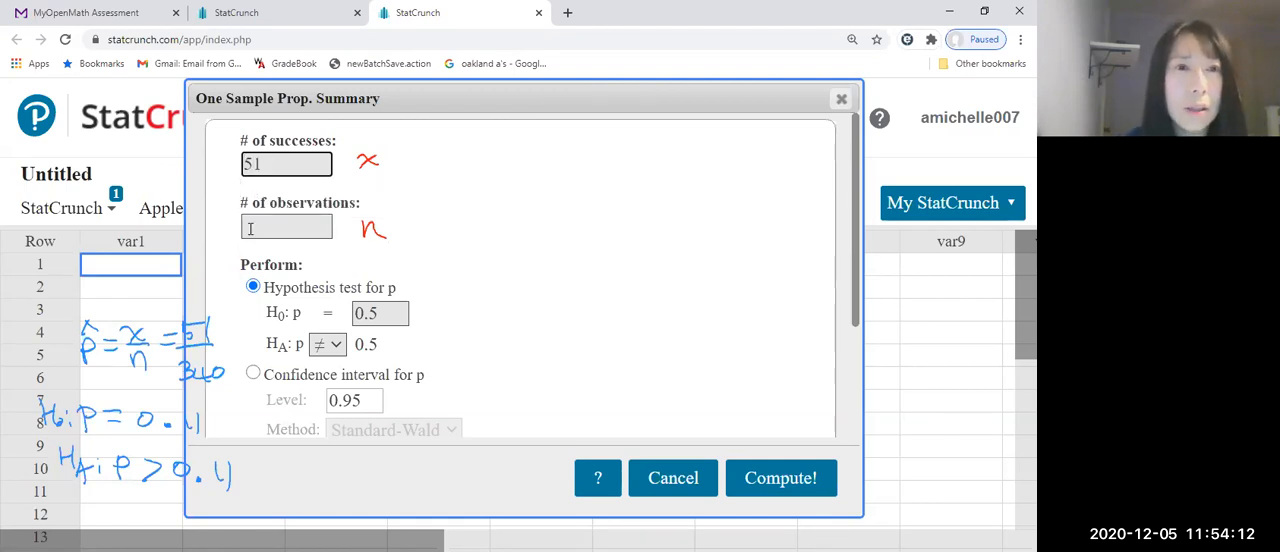
text(340)
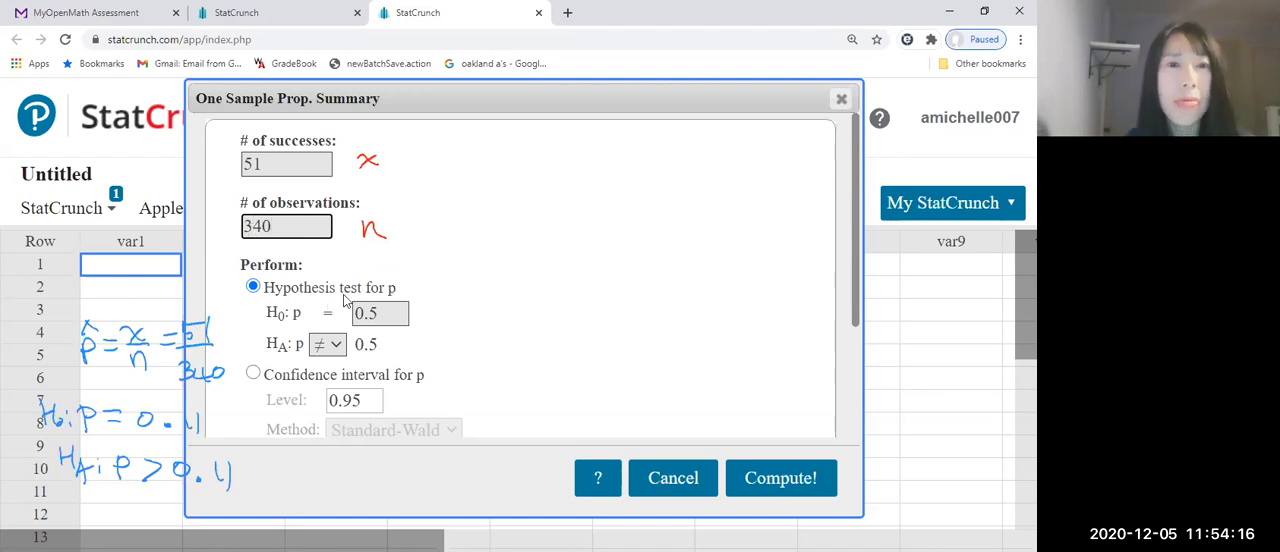
mouse_move(393, 293)
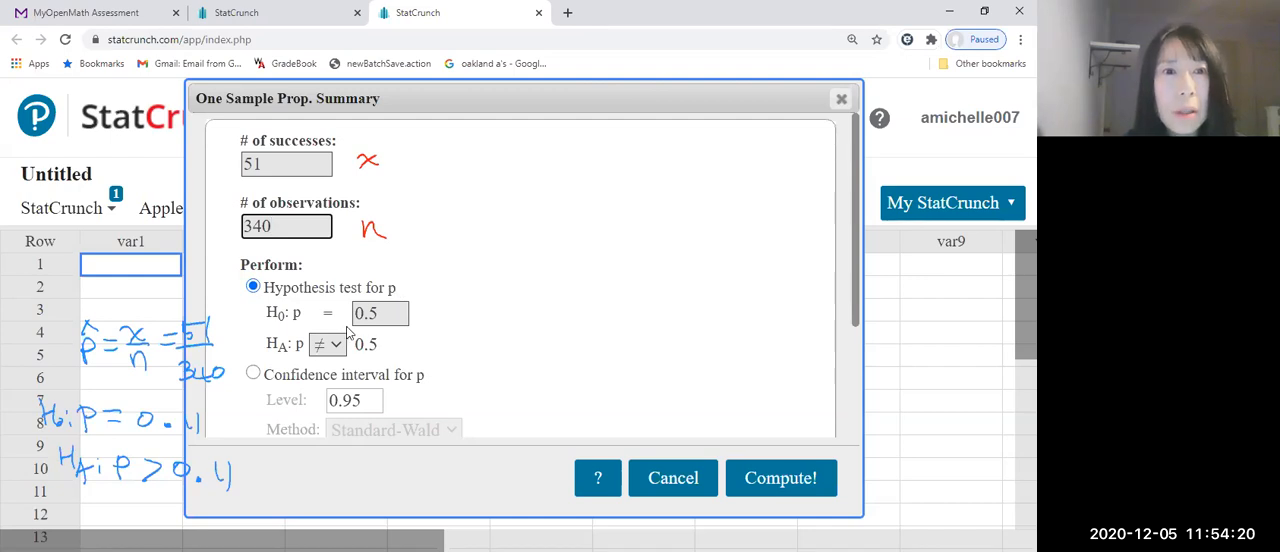
click(380, 313)
text(0.11)
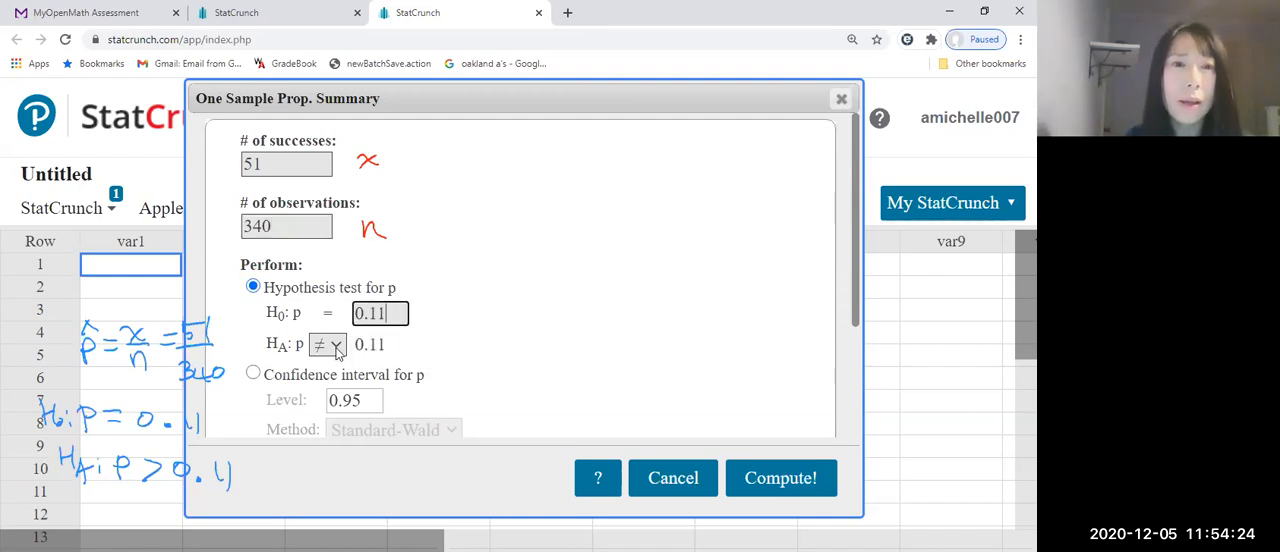
click(327, 344)
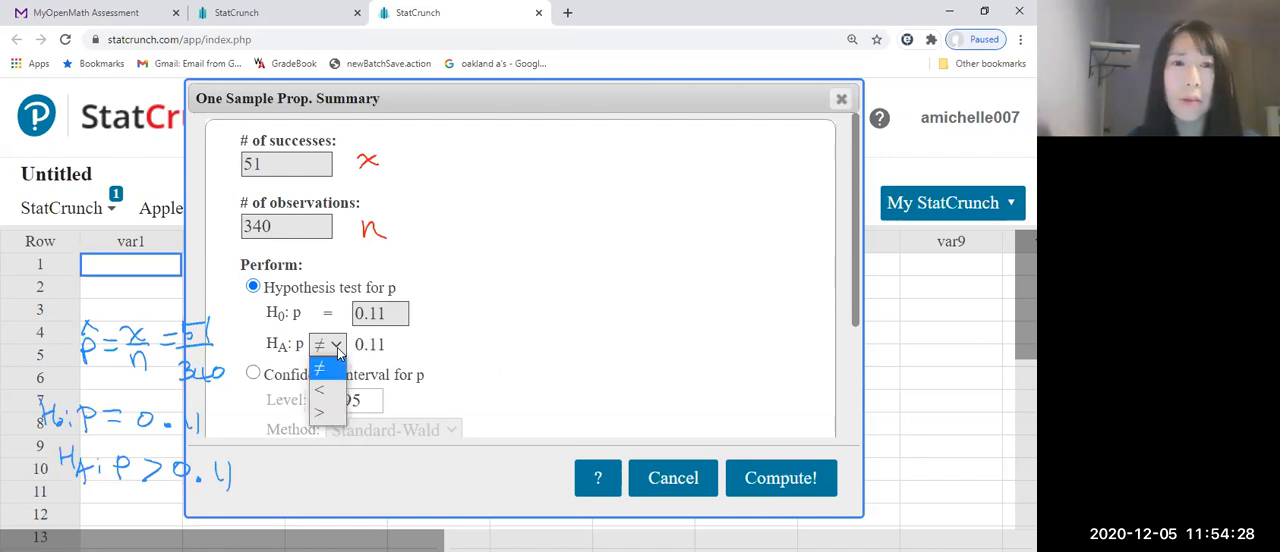
click(320, 413)
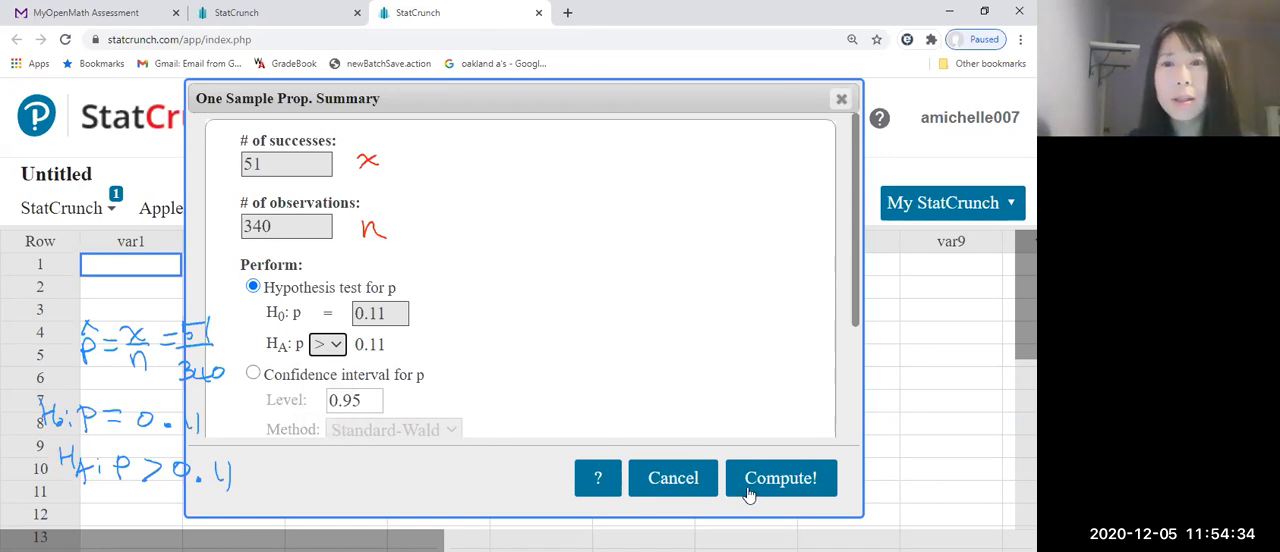
Compute the test (Z = 2.3572633, P-value 0.0092) and move the results window aside
click(780, 478)
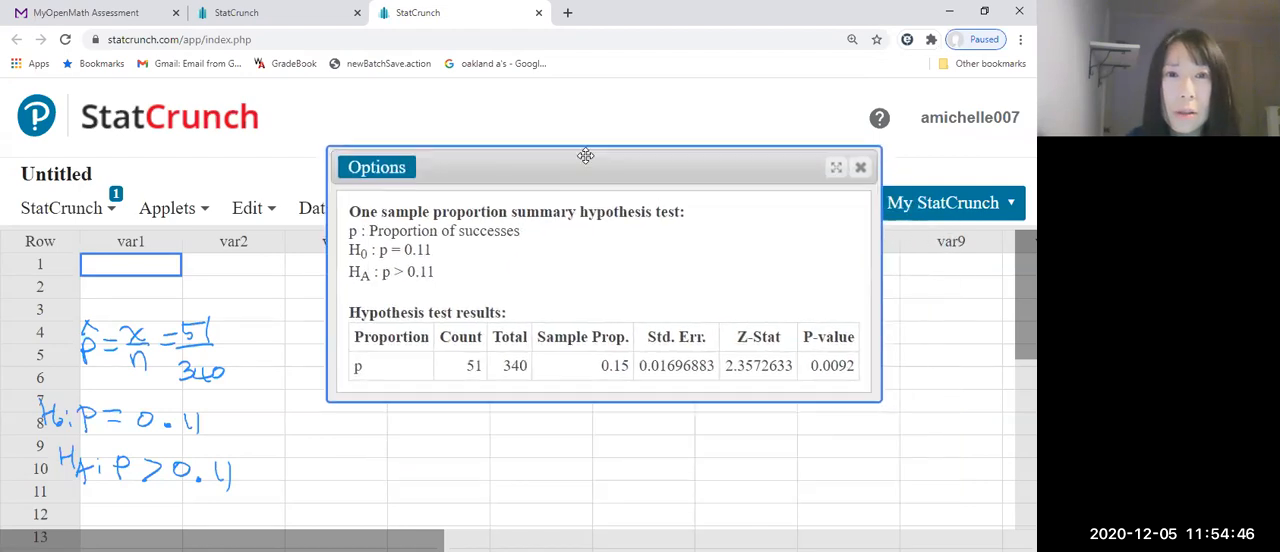
drag(585, 167, 550, 140)
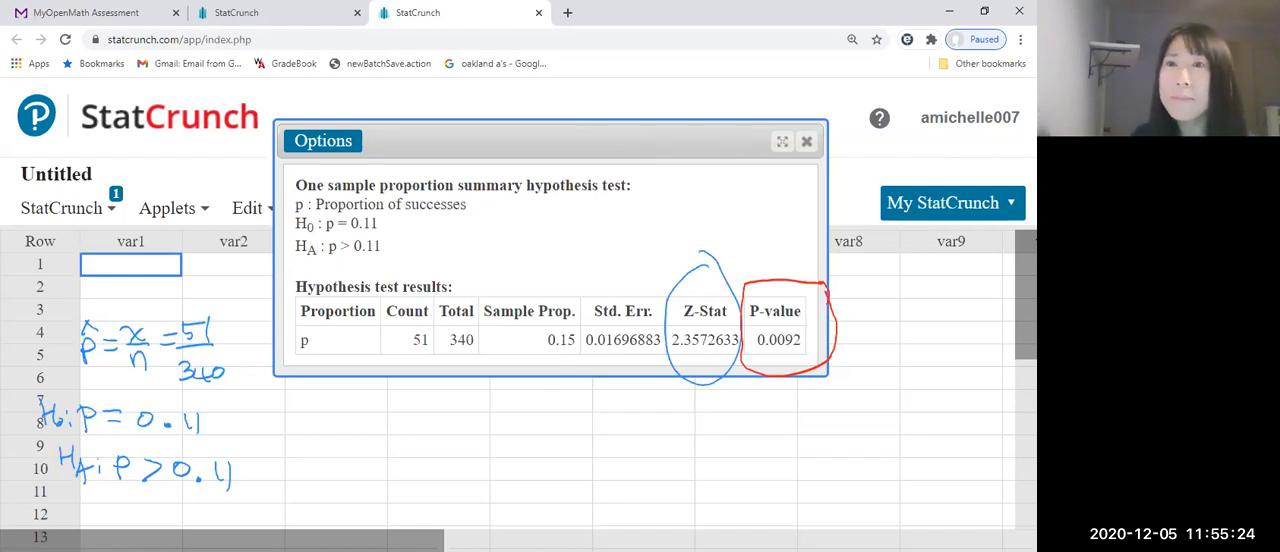
mouse_move(796, 456)
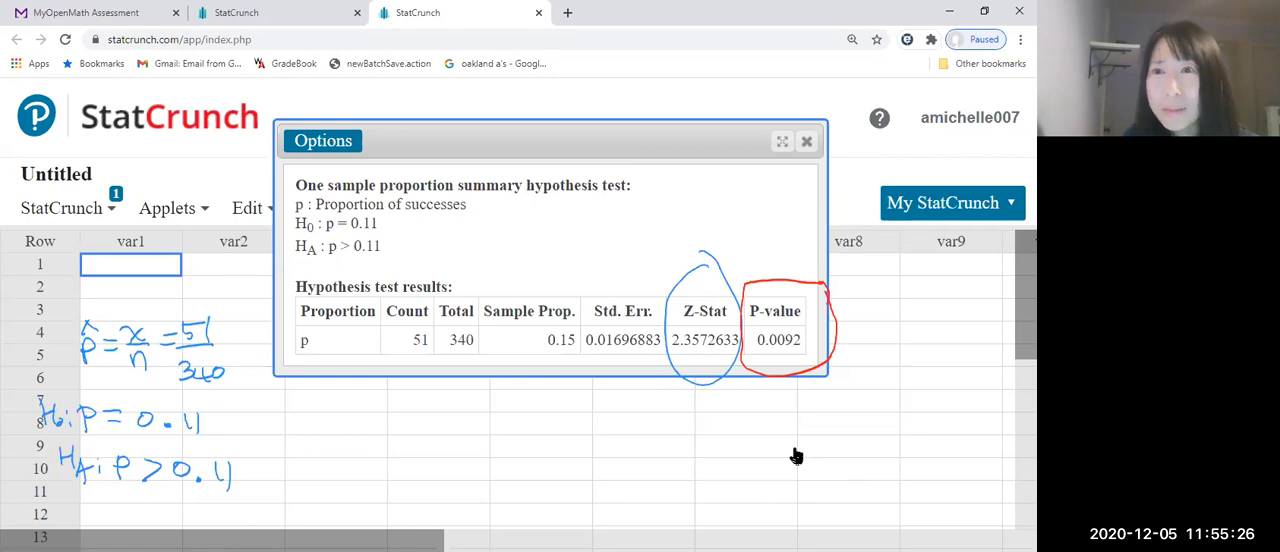